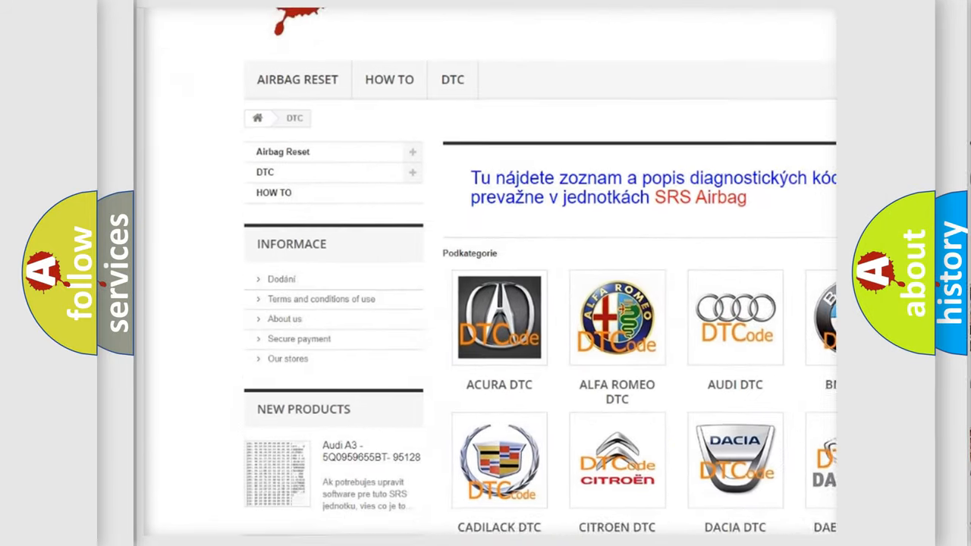
scroll("down", 3)
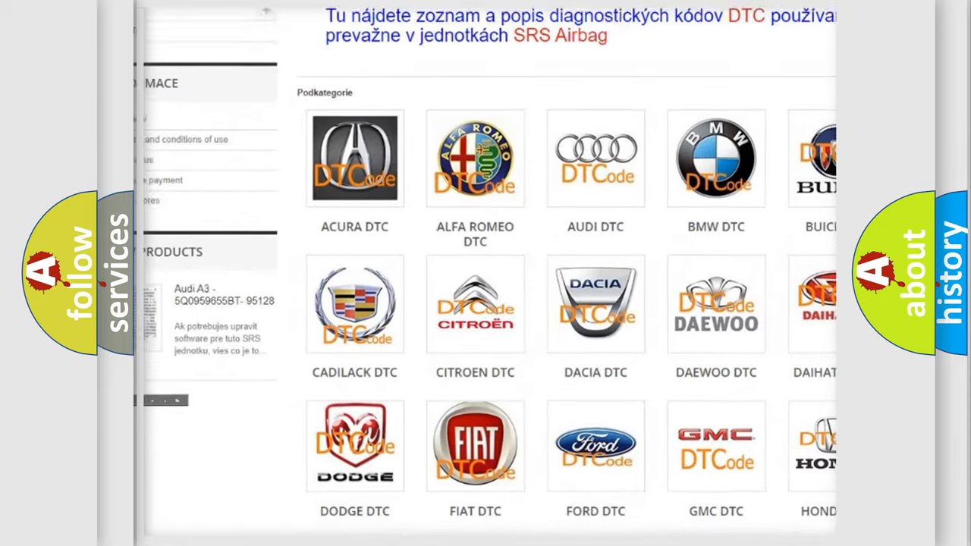
scroll("down", 3)
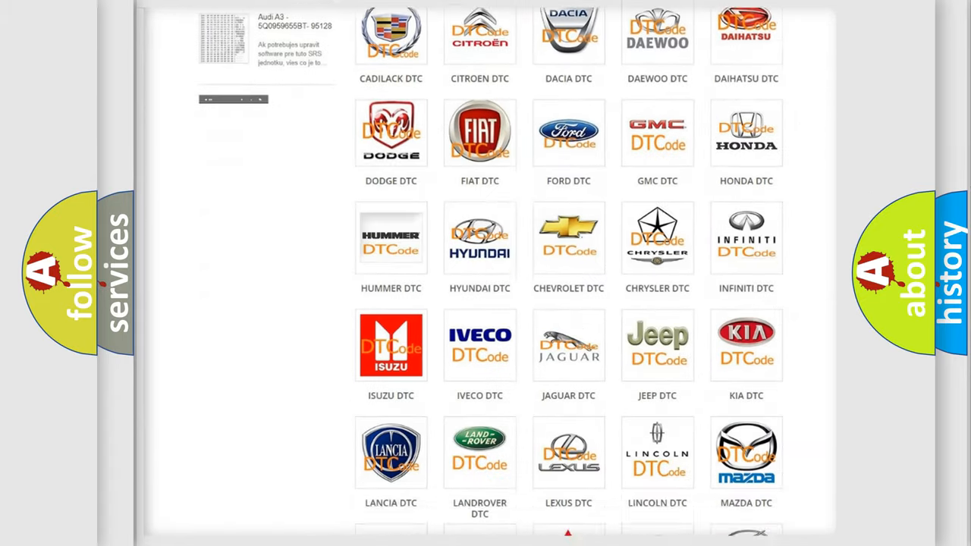
scroll("down", 3)
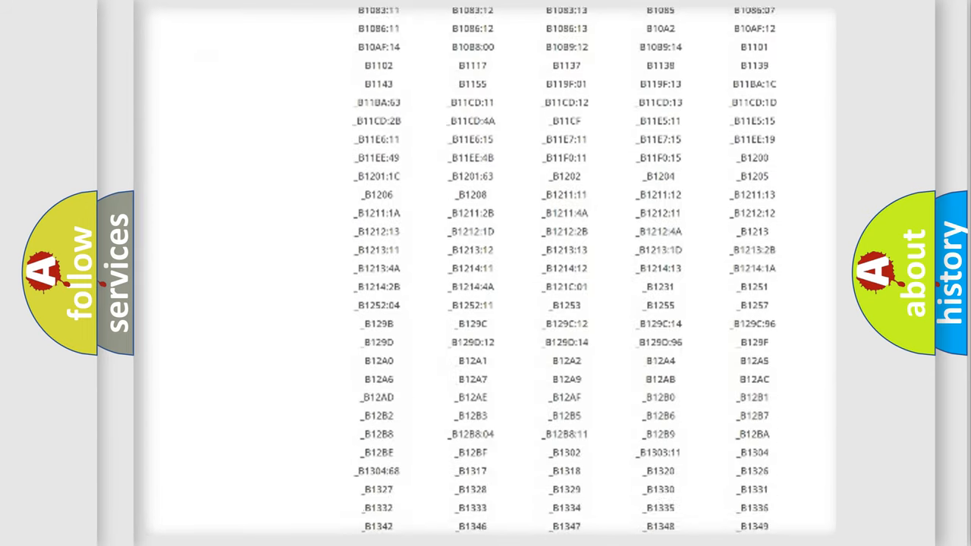
scroll("down", 3)
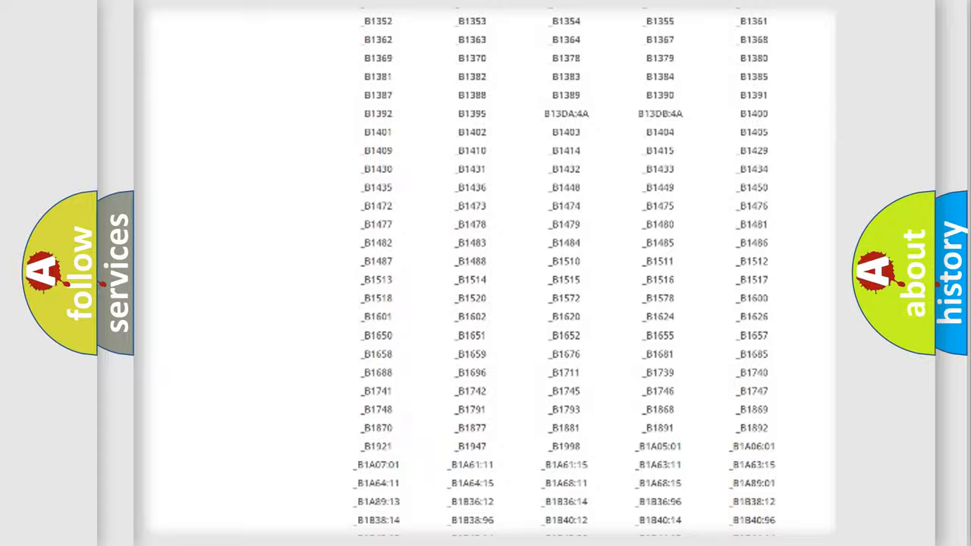